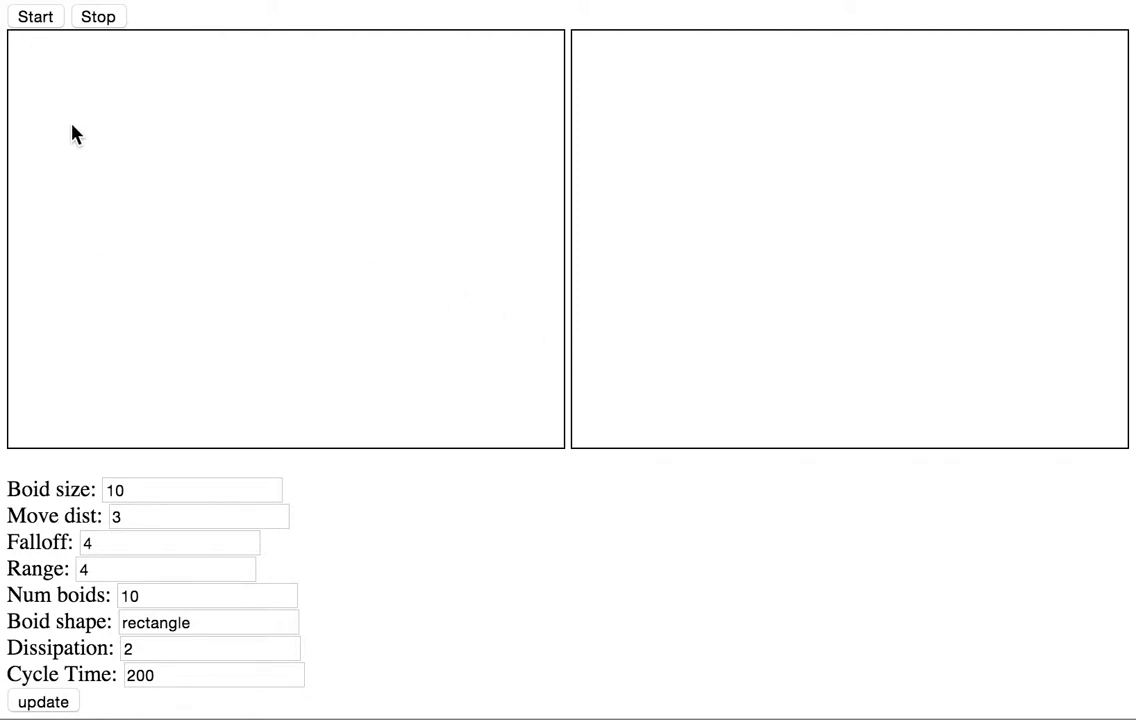
- Start the simulation so the square boids move and a red heat map forms
{"action": "left_click", "coordinate": [36, 16]}
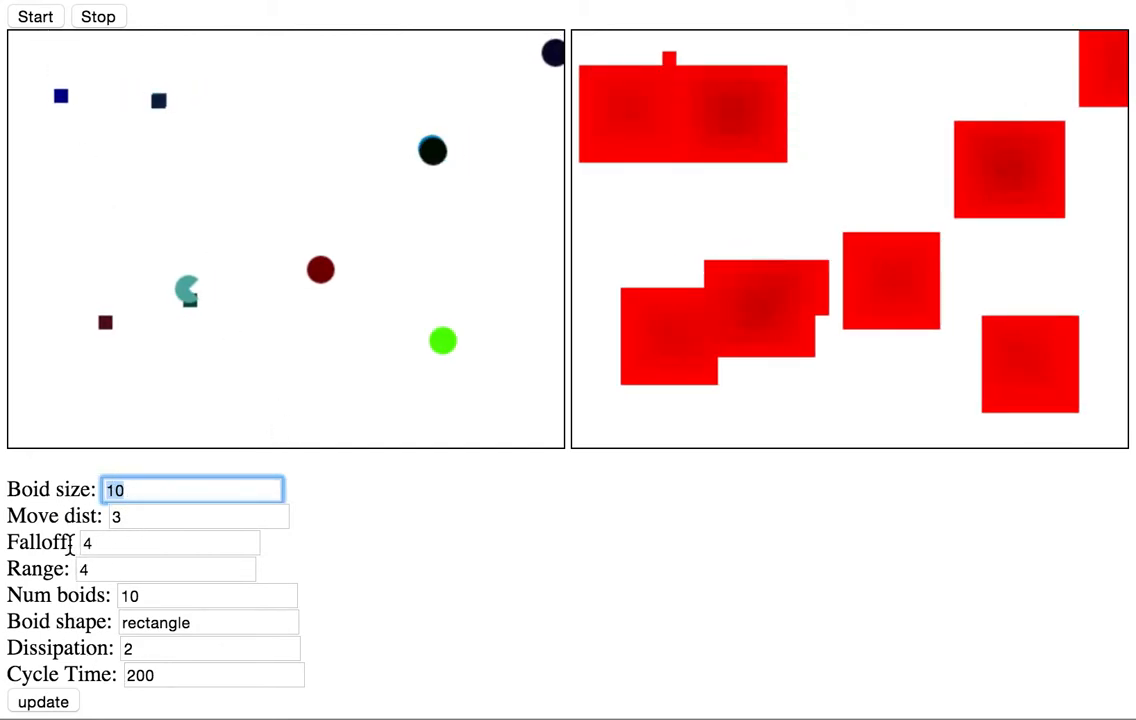
- Apply boid size 5 and move distance 10 to the running simulation
{"action": "type", "text": "5"}
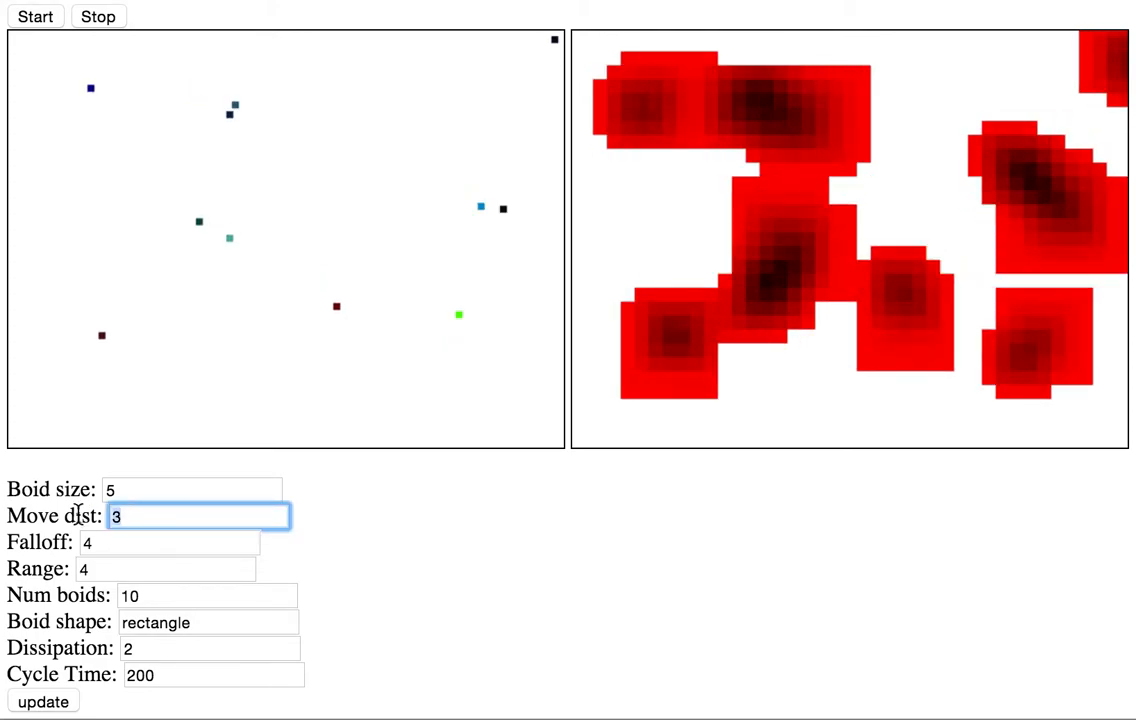
{"action": "left_click", "coordinate": [42, 700]}
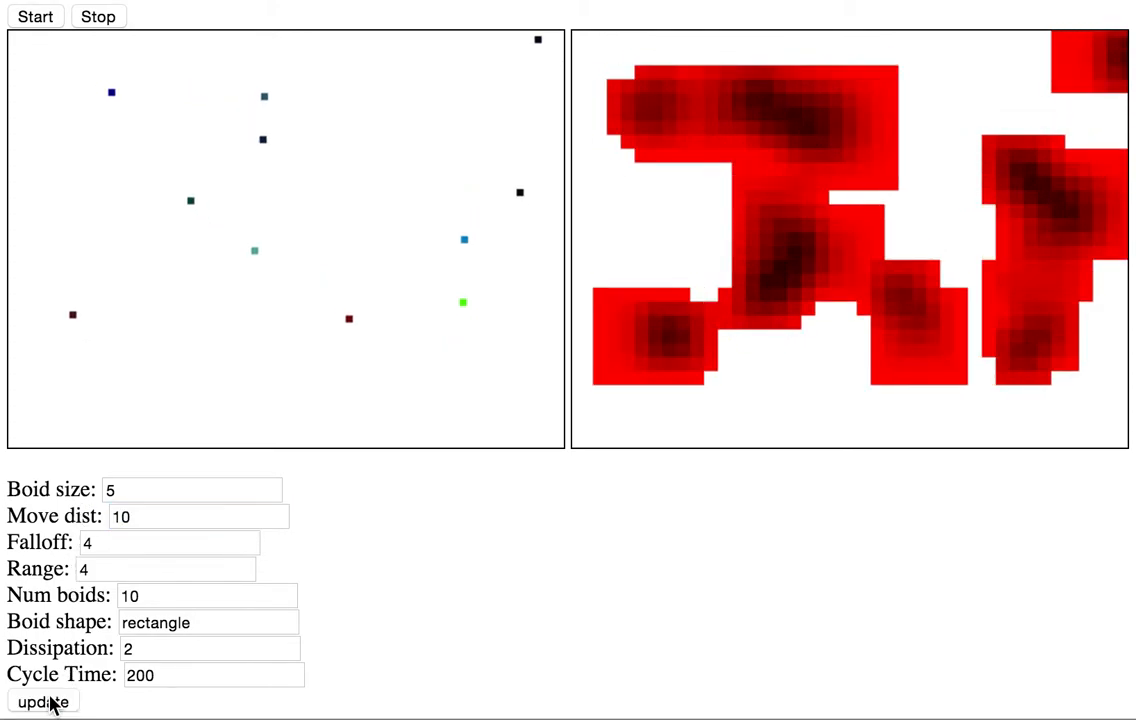
{"action": "left_click", "coordinate": [168, 544]}
{"action": "type", "text": "6"}
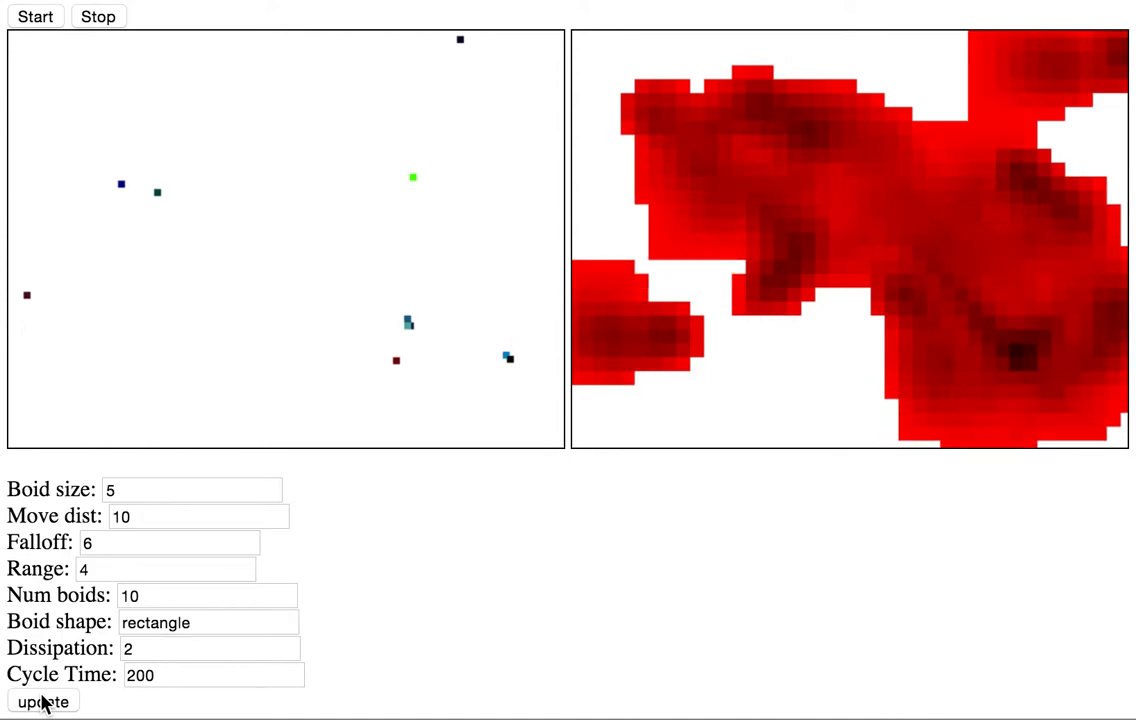
- Apply falloff 6 so the red heat map spreads wider
{"action": "left_click", "coordinate": [164, 568]}
{"action": "type", "text": "ellipse"}
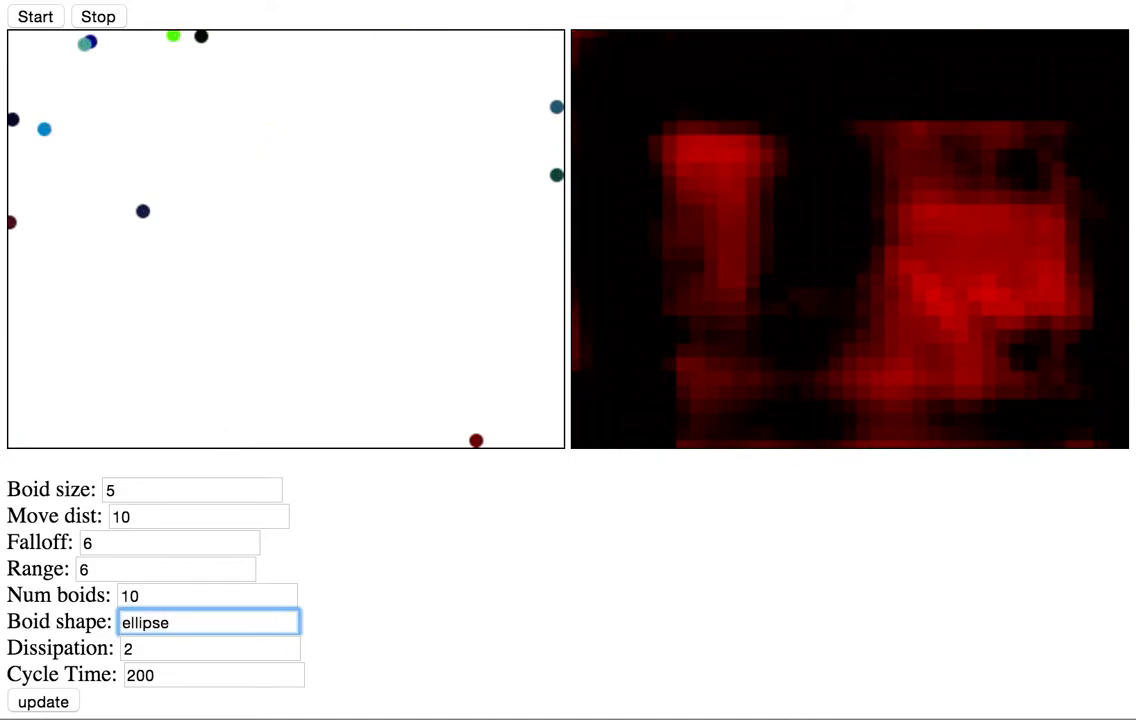
- Apply range 6 and the ellipse boid shape
{"action": "left_click", "coordinate": [210, 648]}
{"action": "type", "text": "30"}
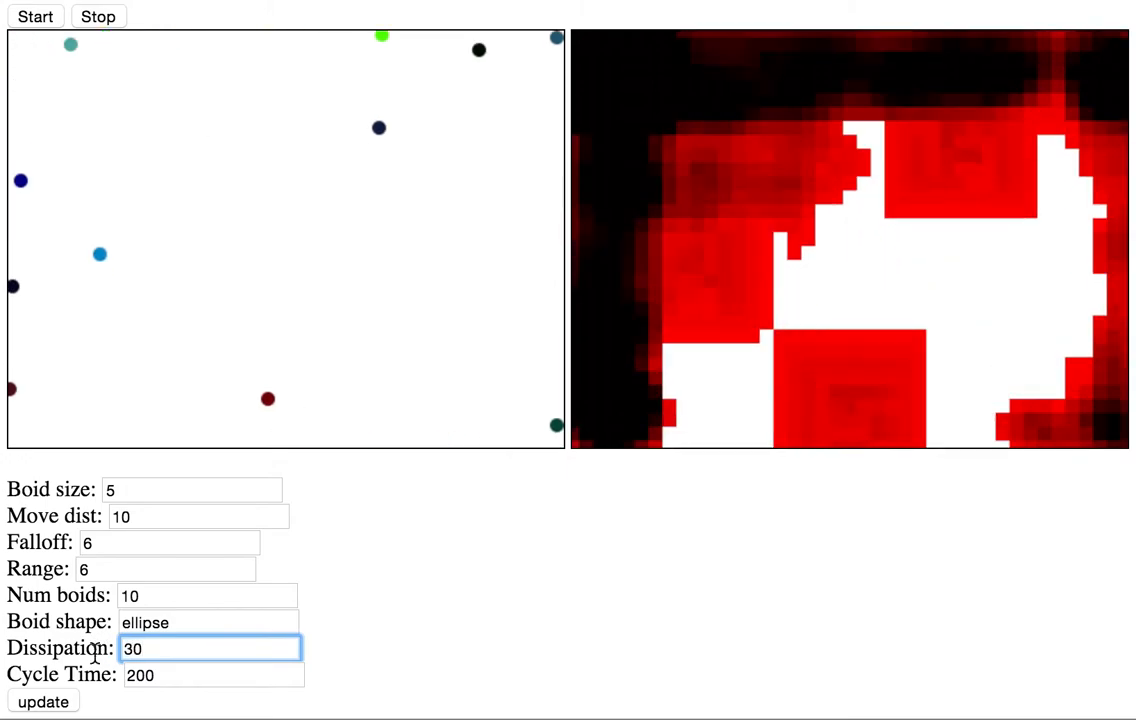
- Apply heat map dissipation 30
{"action": "left_click", "coordinate": [212, 676]}
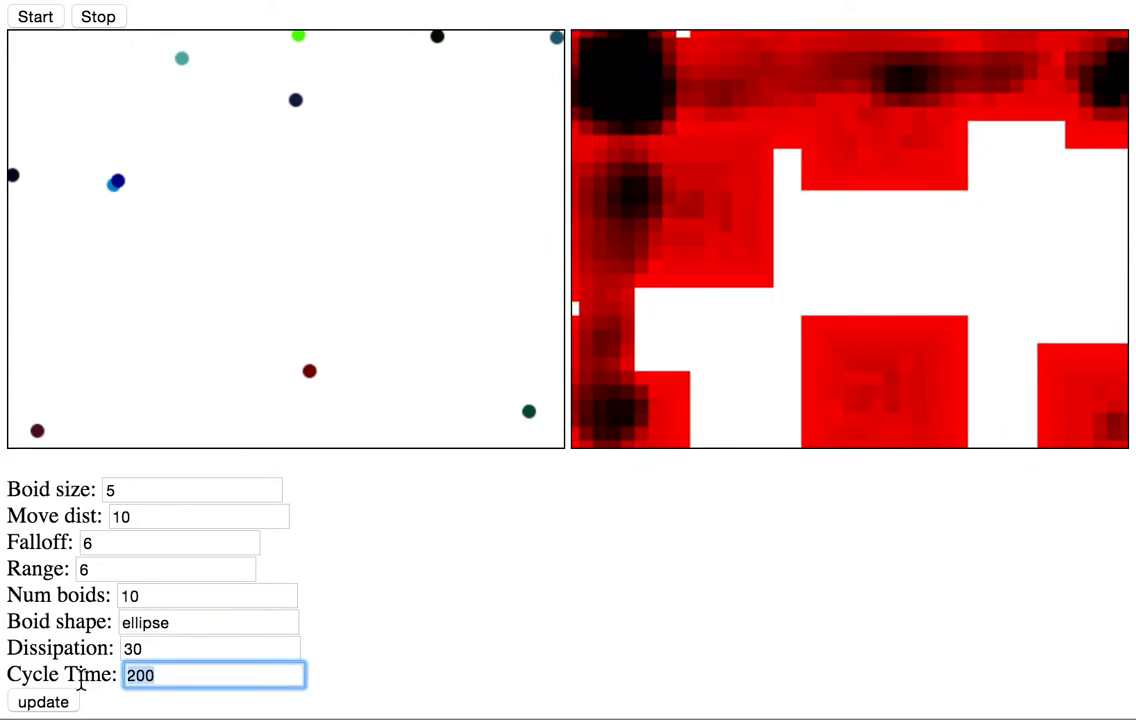